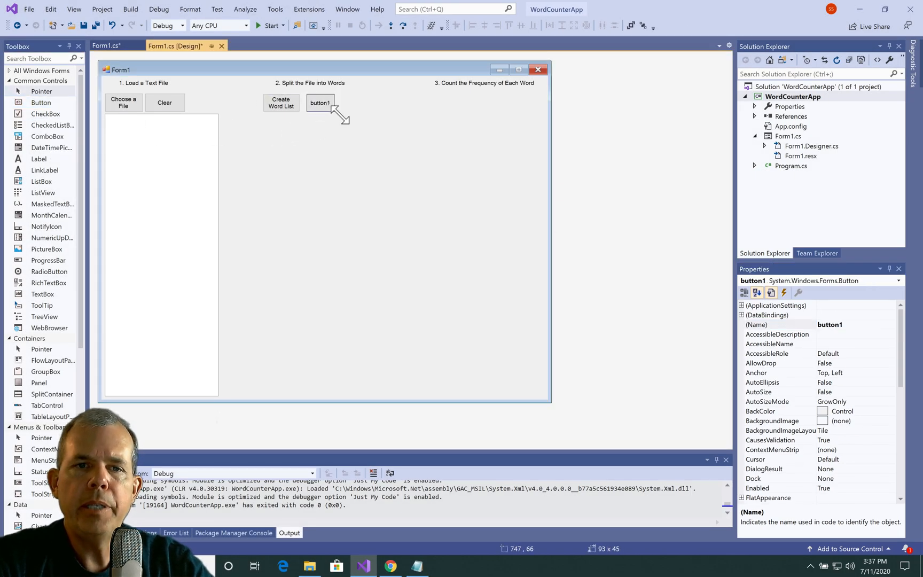
Step: Name the button btn_sortWordList with text 'Sort Words', and place a list box below
text(btn_sort)
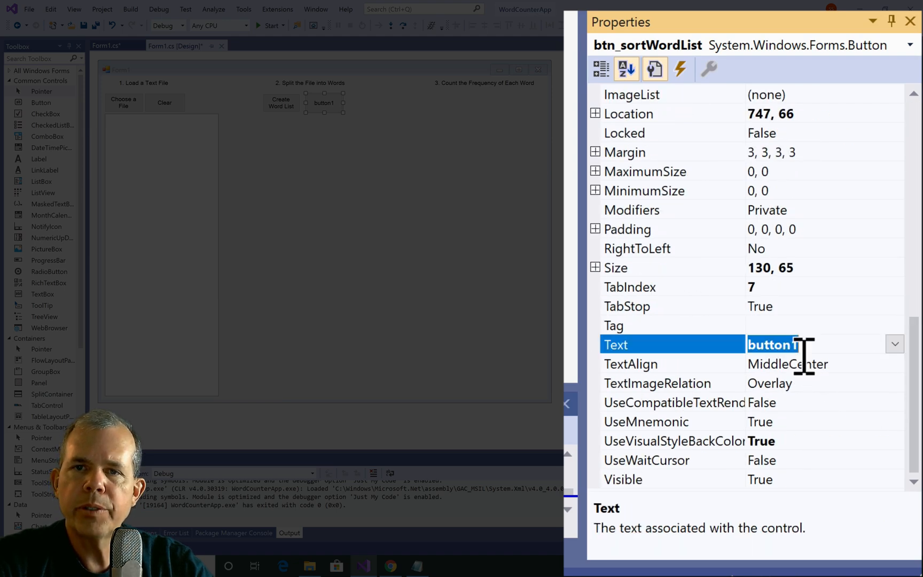
text(Sort Words)
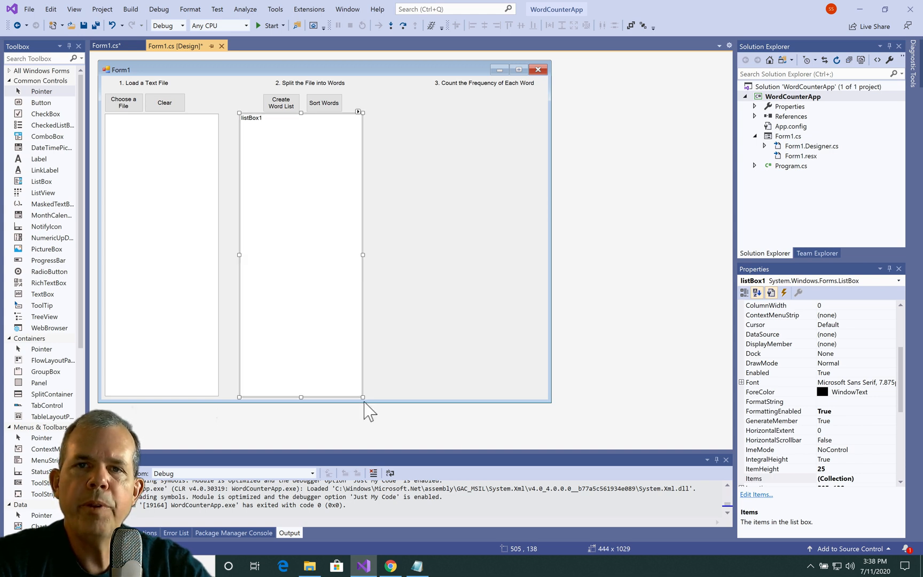
click(281, 102)
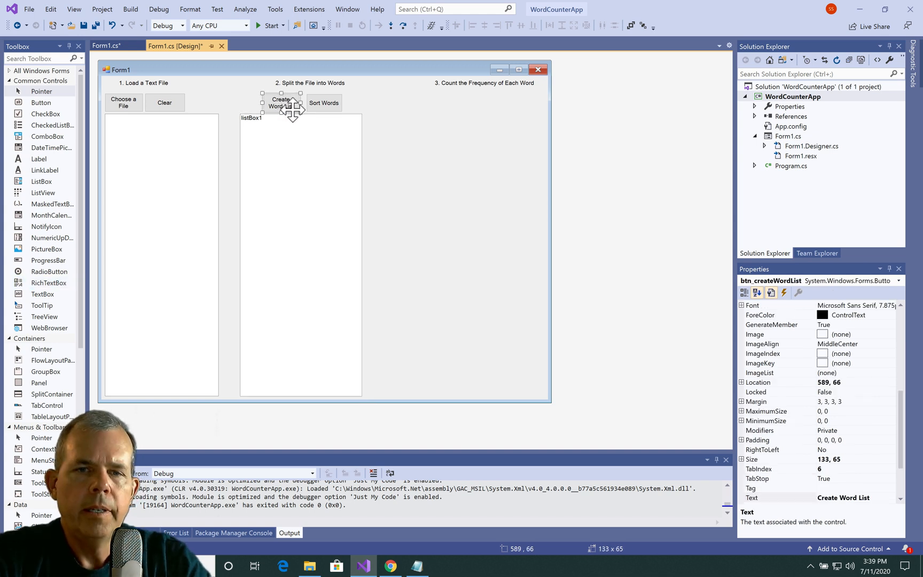
Step: Generate the Create Word List Click handler and store textBox1.Text in allWords
double_click(281, 103)
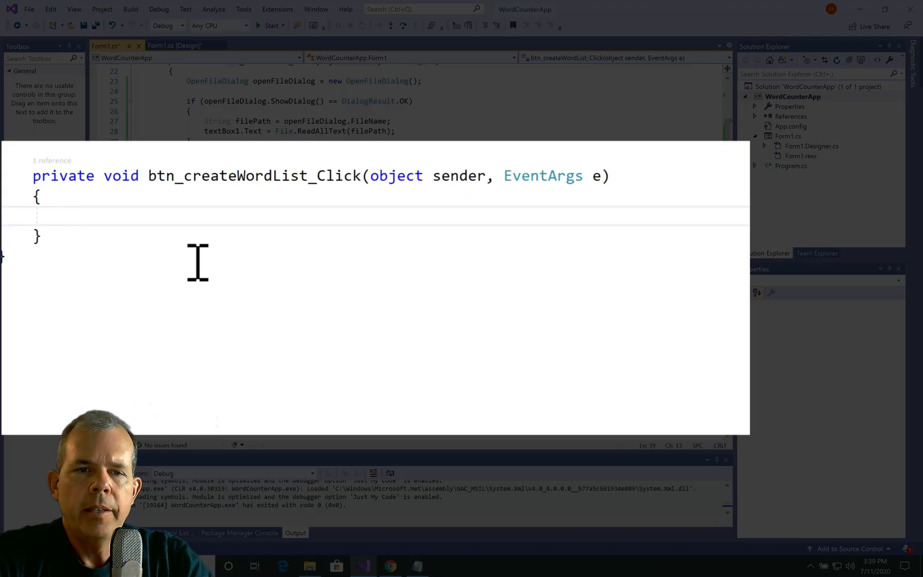
text(String all)
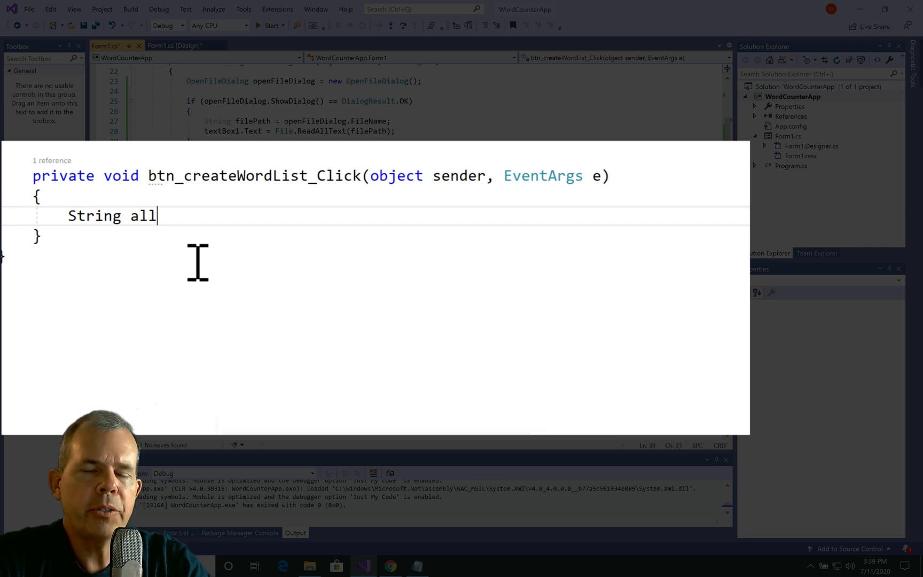
text(Word)
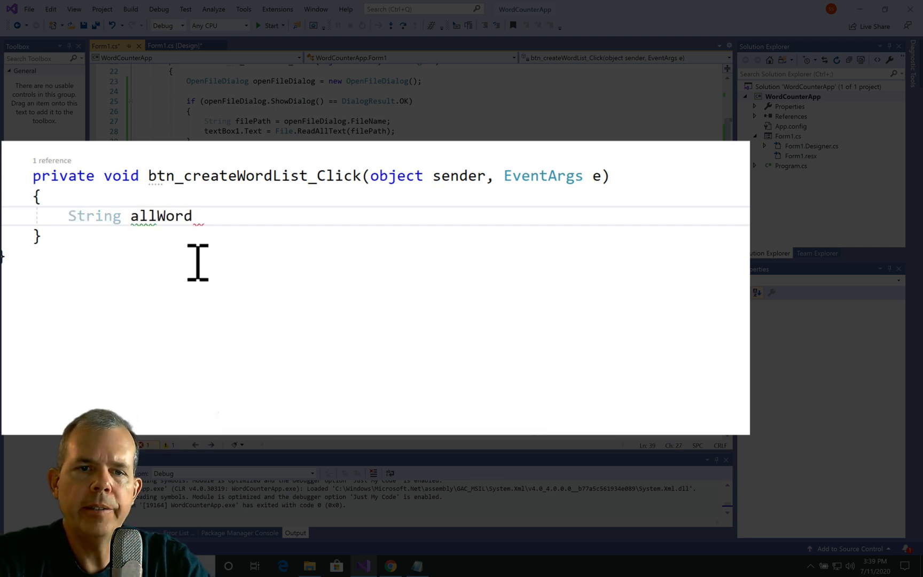
text(s =)
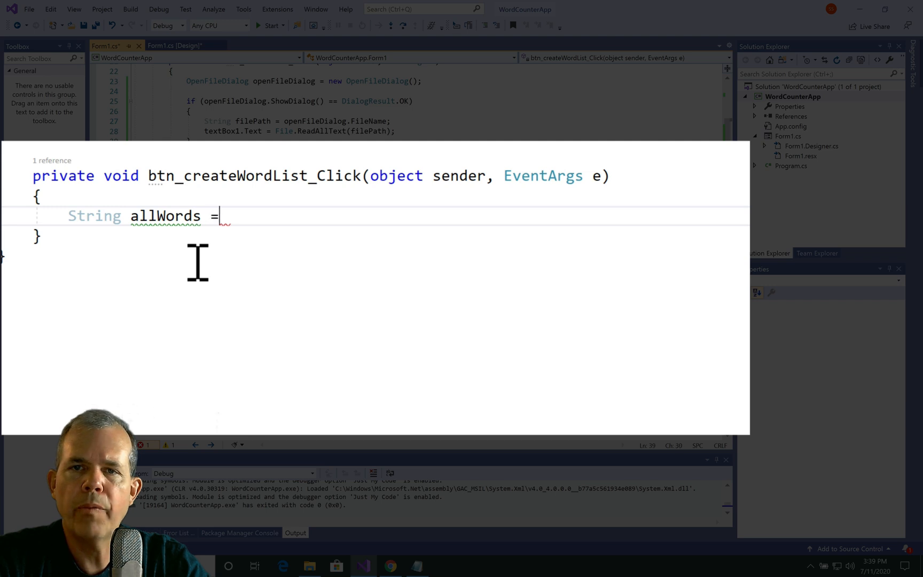
text(textBox1)
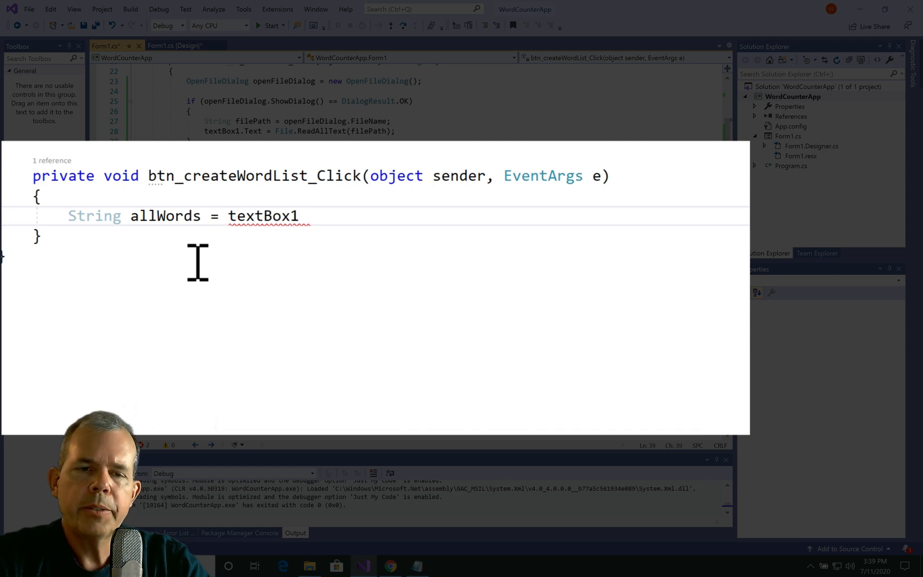
text(.Text)
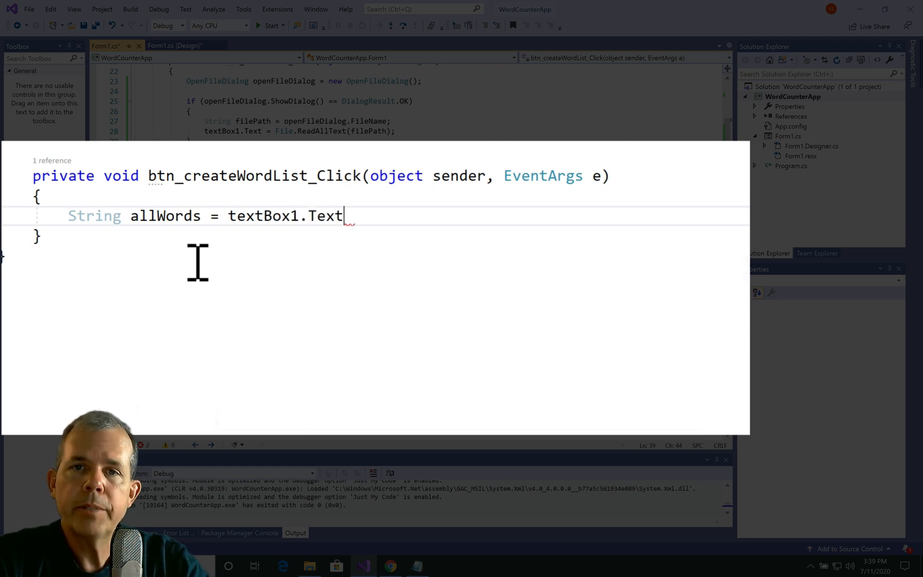
text(;)
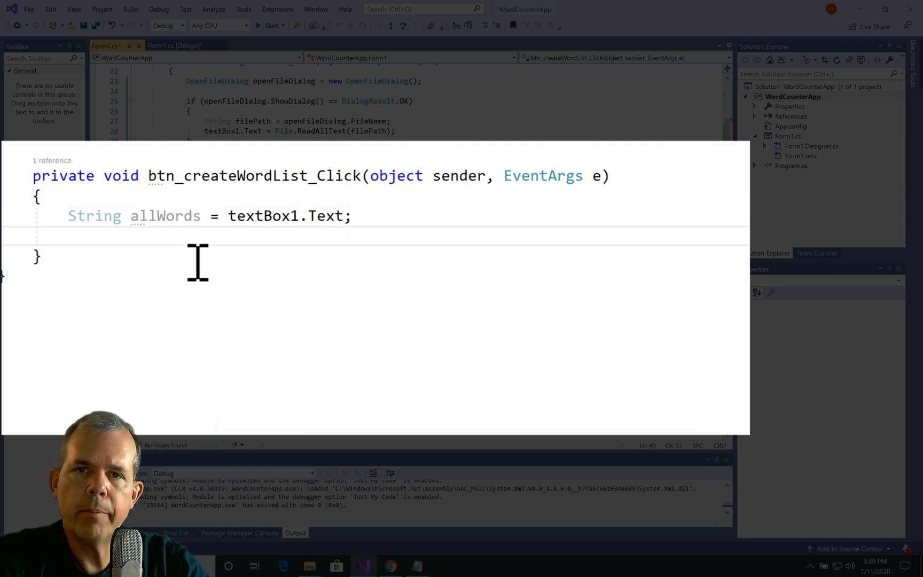
Step: Declare String[] wordsArray as allWords split on spaces
text(St)
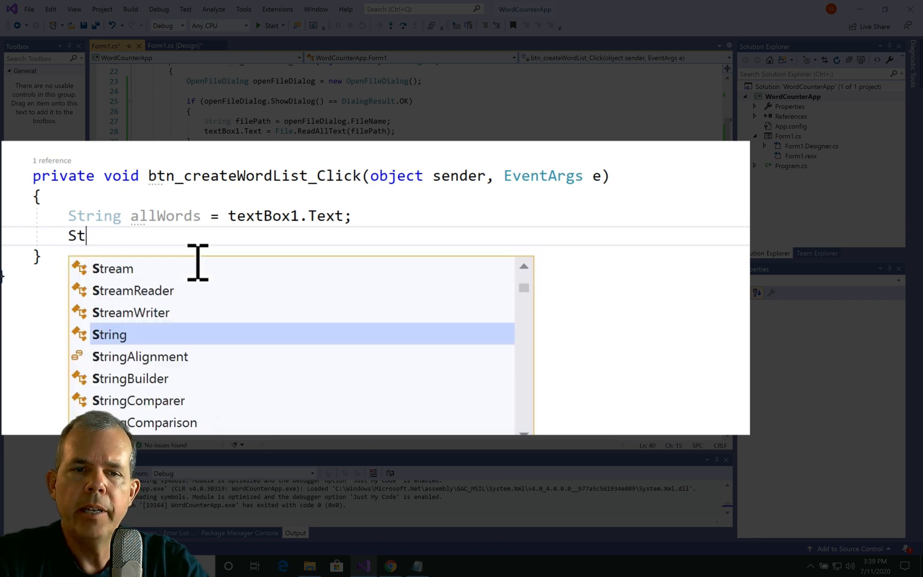
text(ring[])
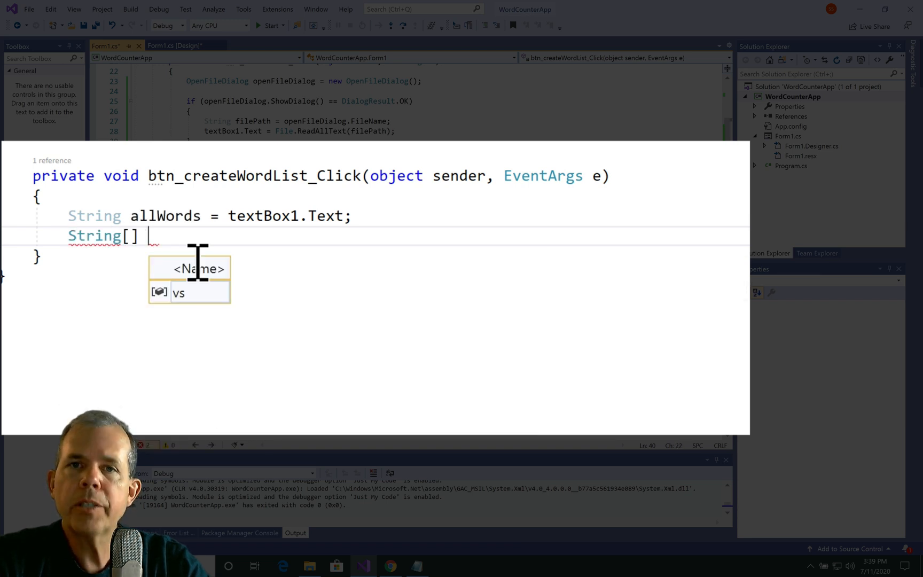
text(words)
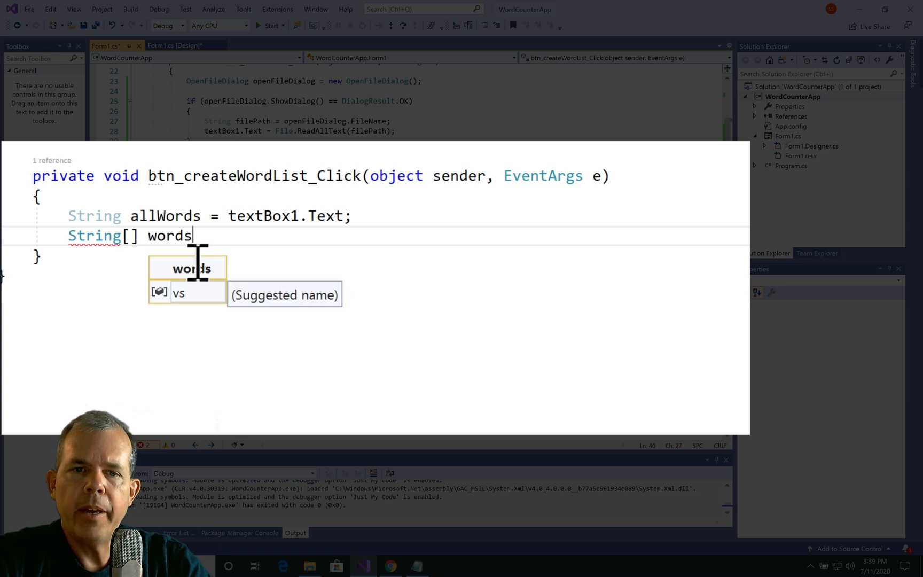
text(Array)
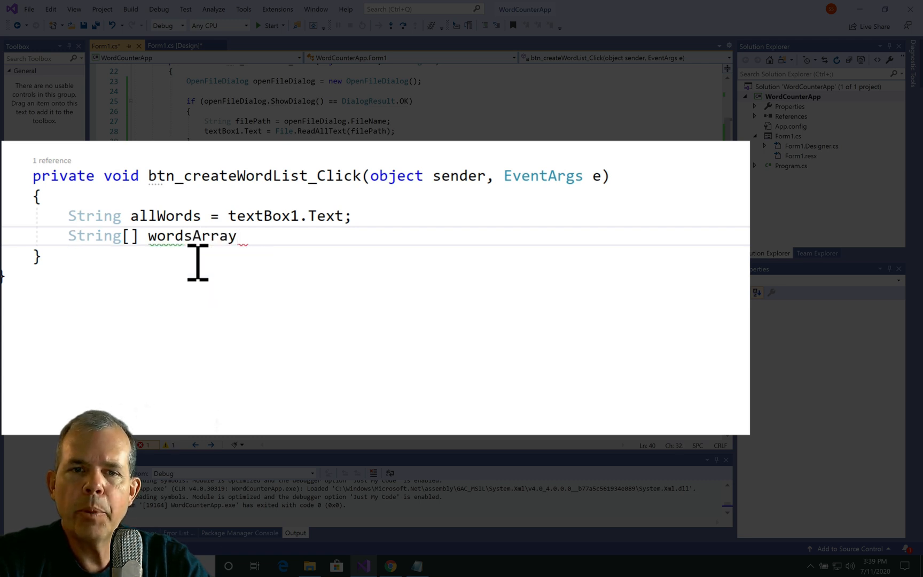
text(= all)
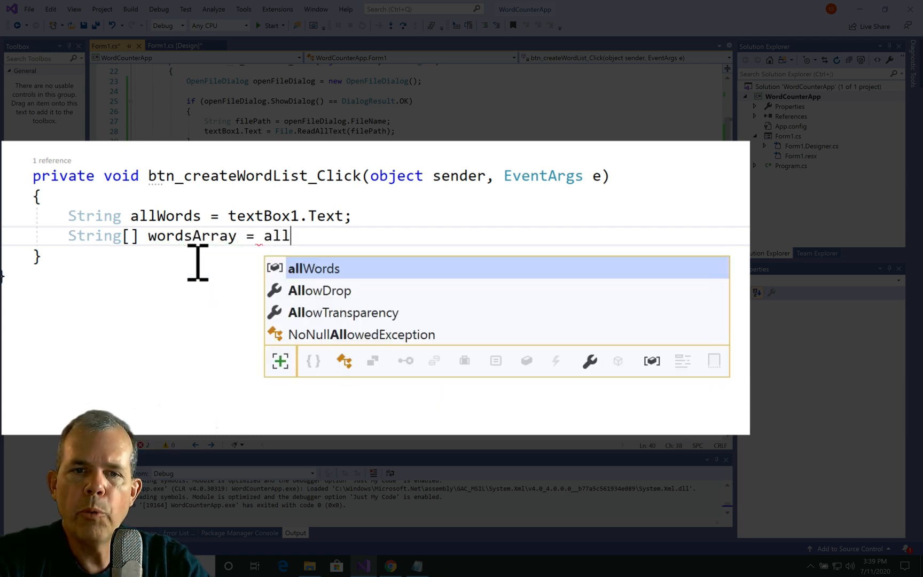
text(Words.Split(')
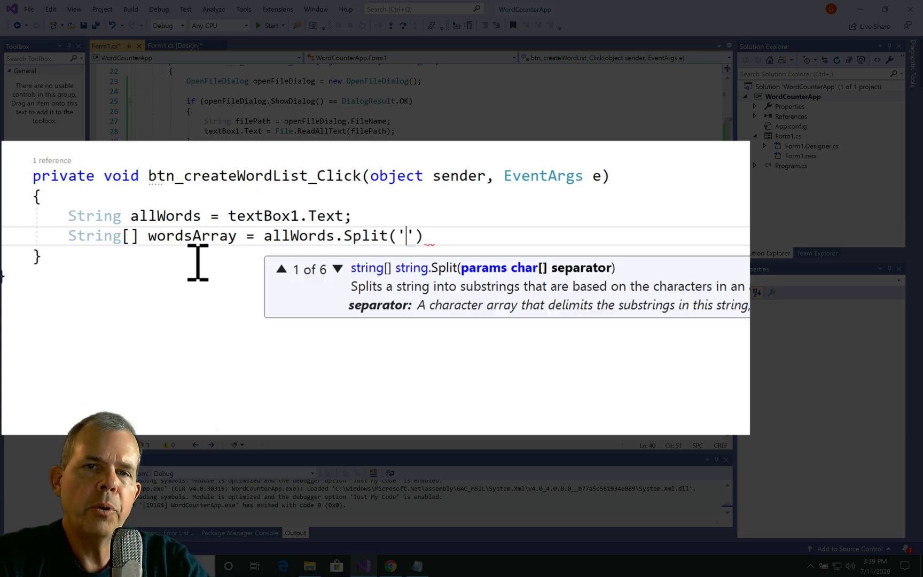
text(');)
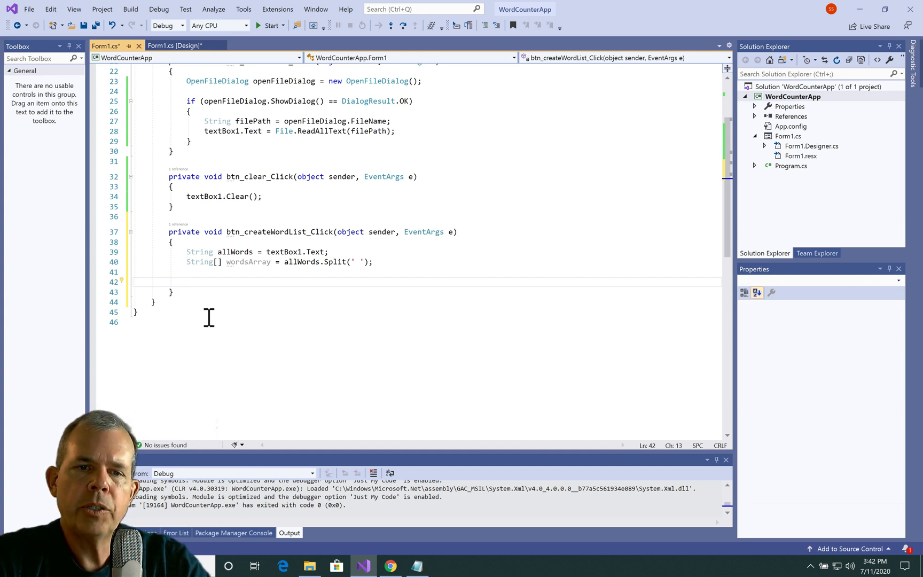
Step: Loop over wordsArray and check whether listBox1.Items does not already contain each word
text(foreach (var item in collection))
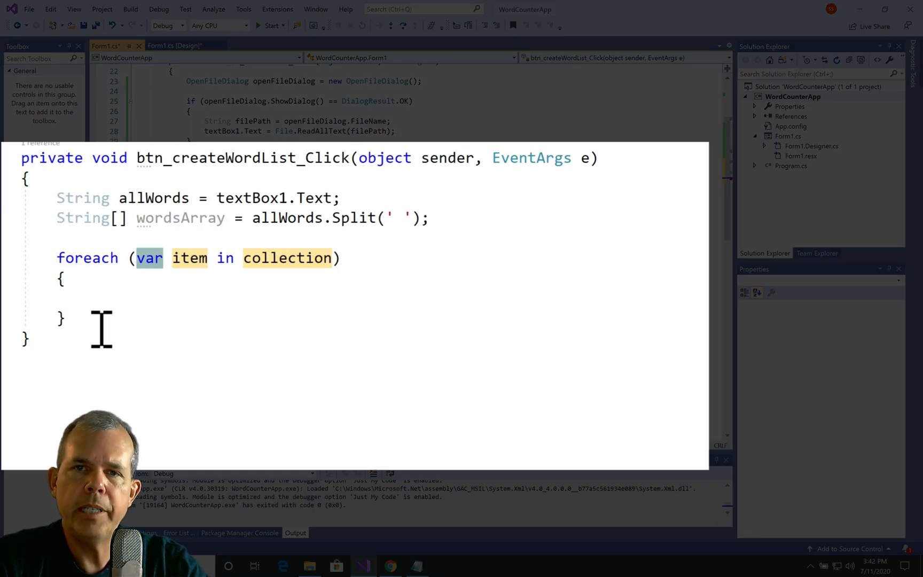
text(String)
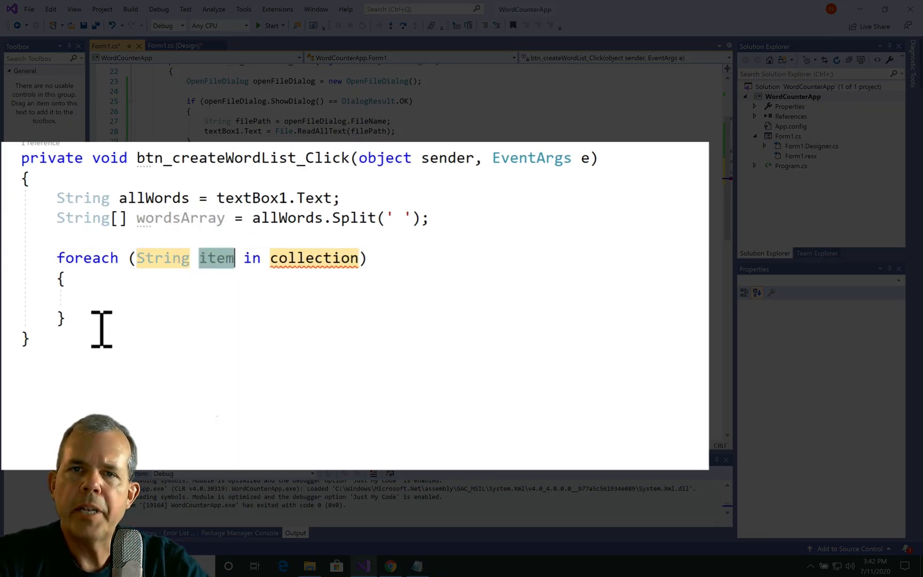
text(word)
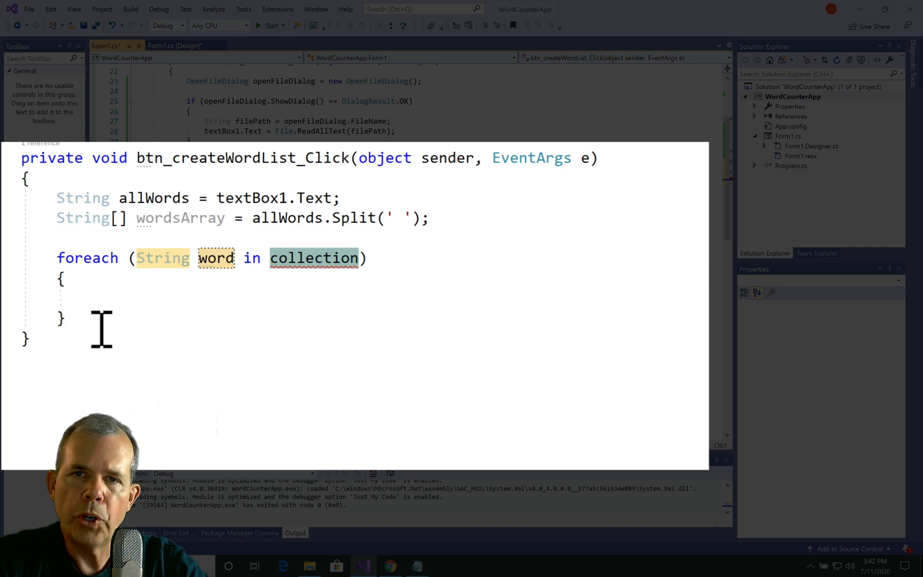
text(wordsArray)
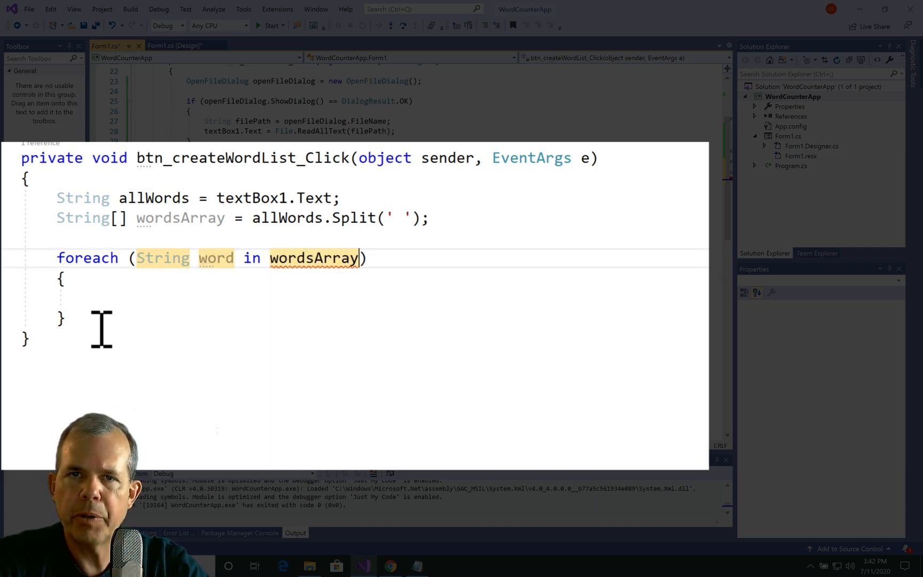
text({ })
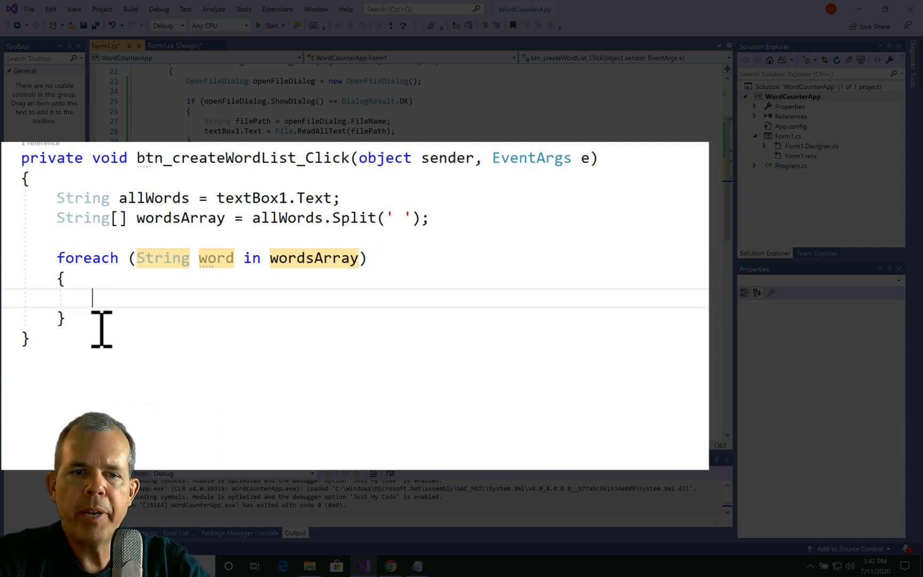
text(if ())
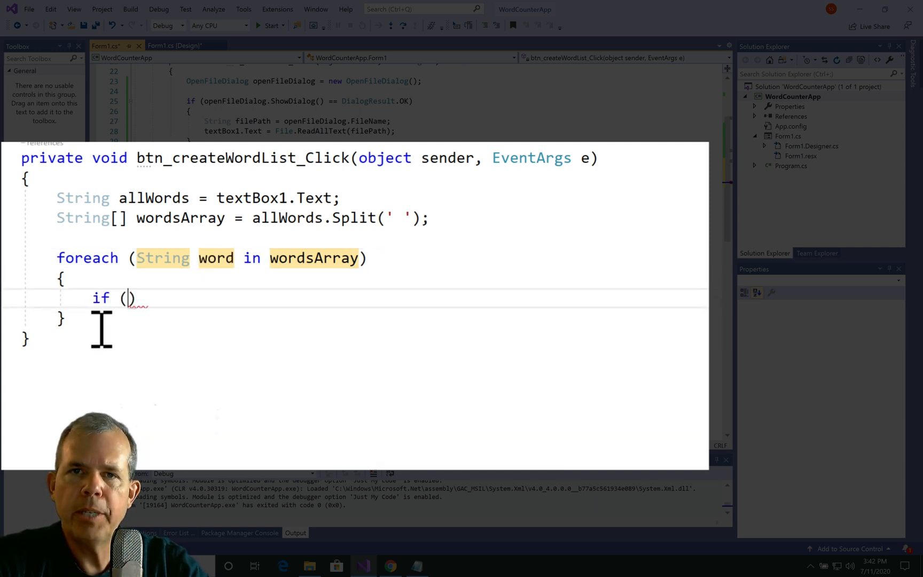
text(listBox1.)
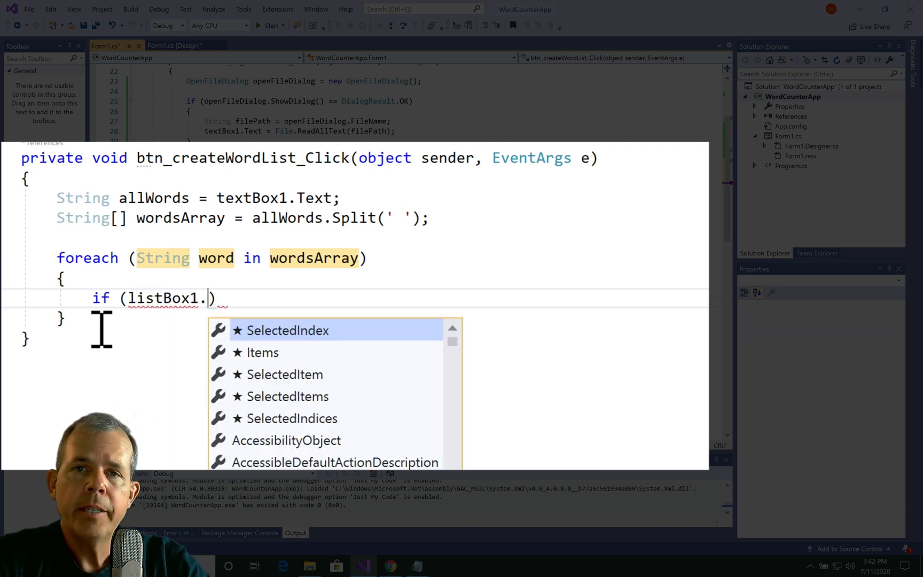
text(Items.c)
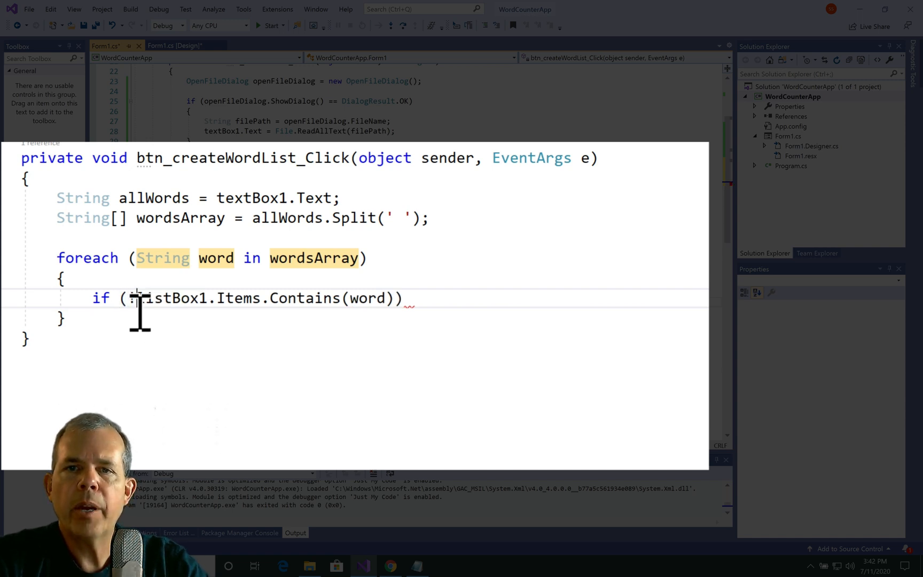
text(!)
text({)
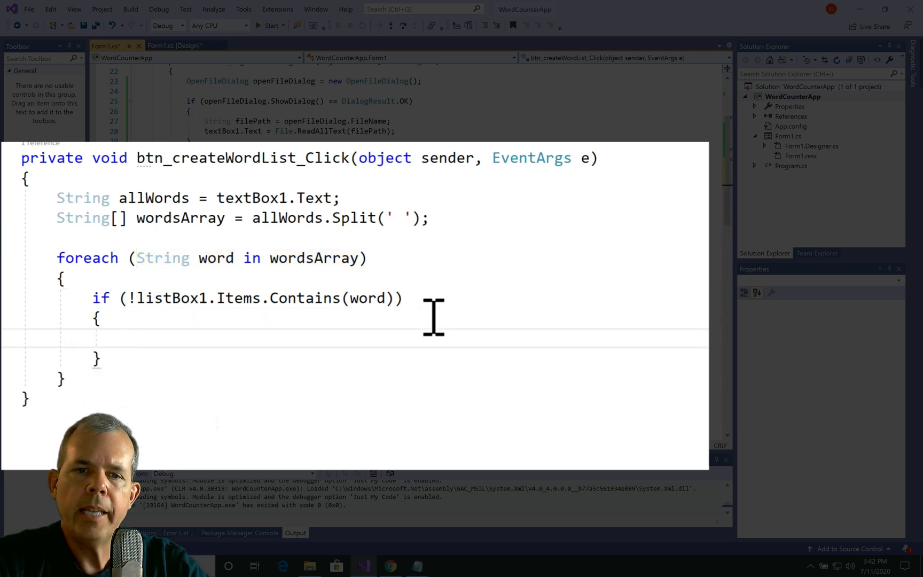
Step: Add the word with listBox1.Items.Add(word) and comment 'only add a word … in the list'
text(listBox1)
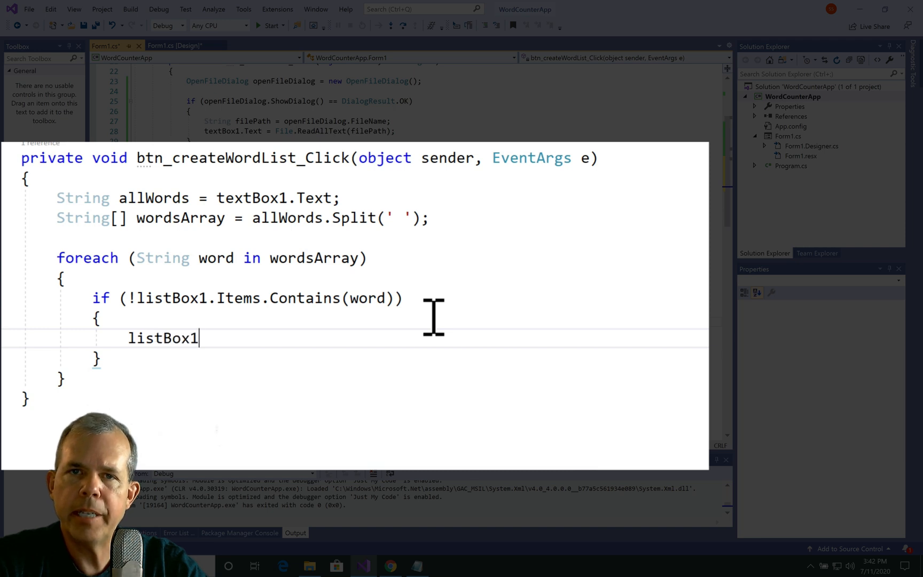
text(.Items)
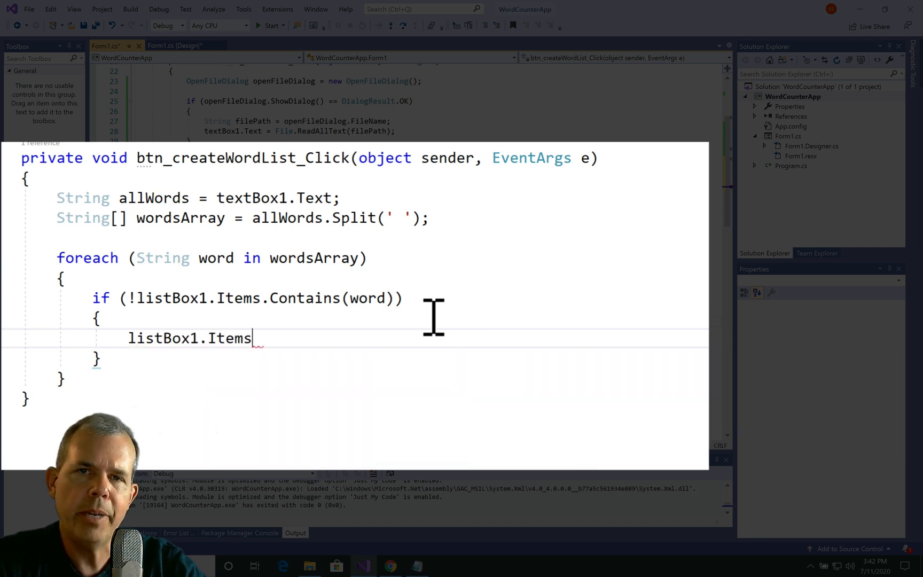
text(.Add()
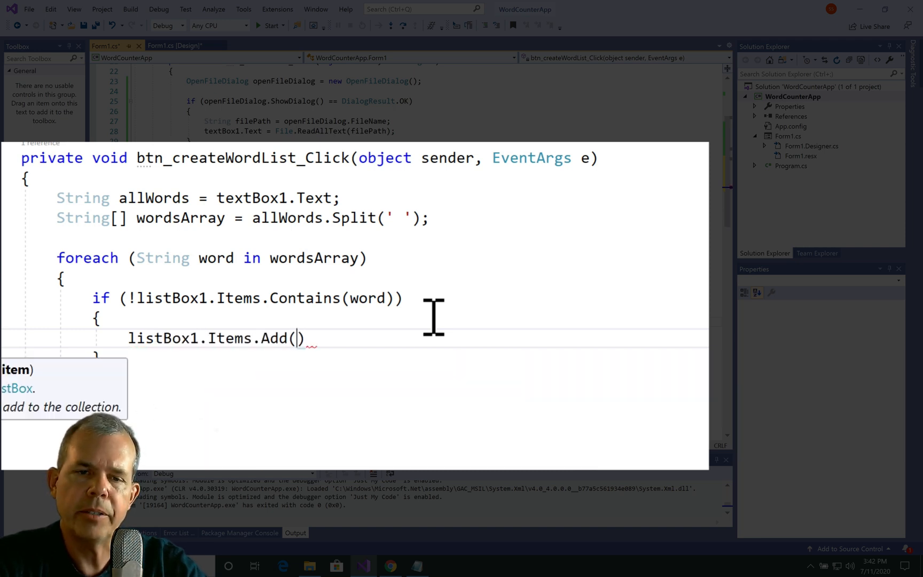
text(word);)
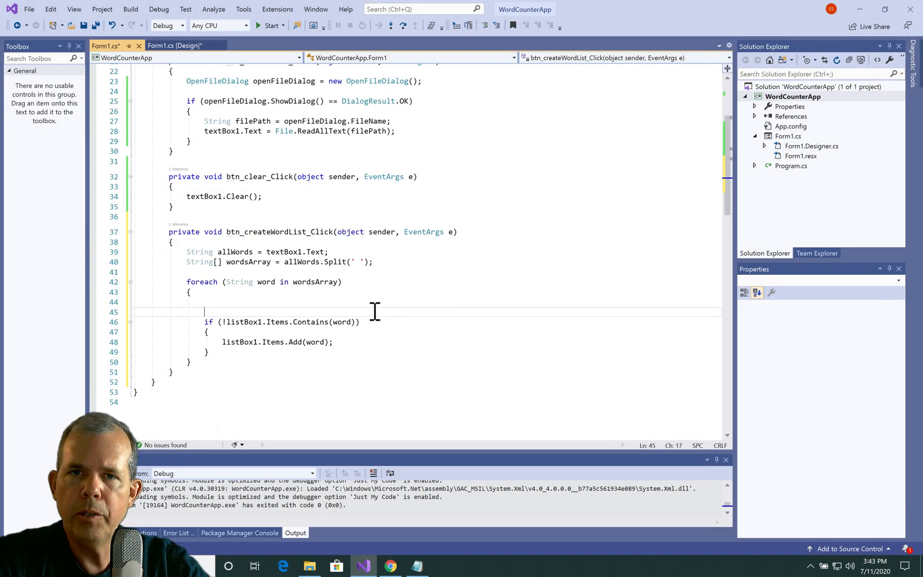
text(// only add a word if it is not yeat)
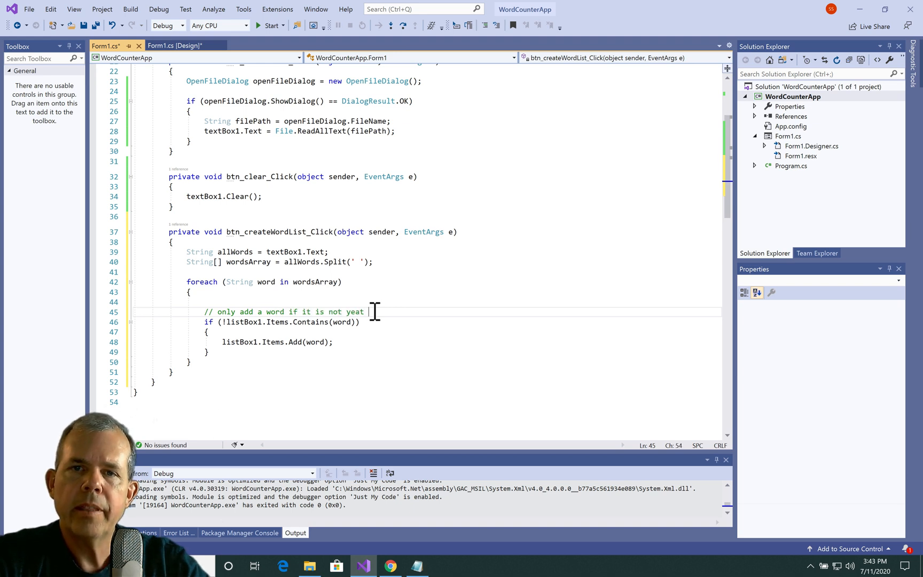
text(in the li)
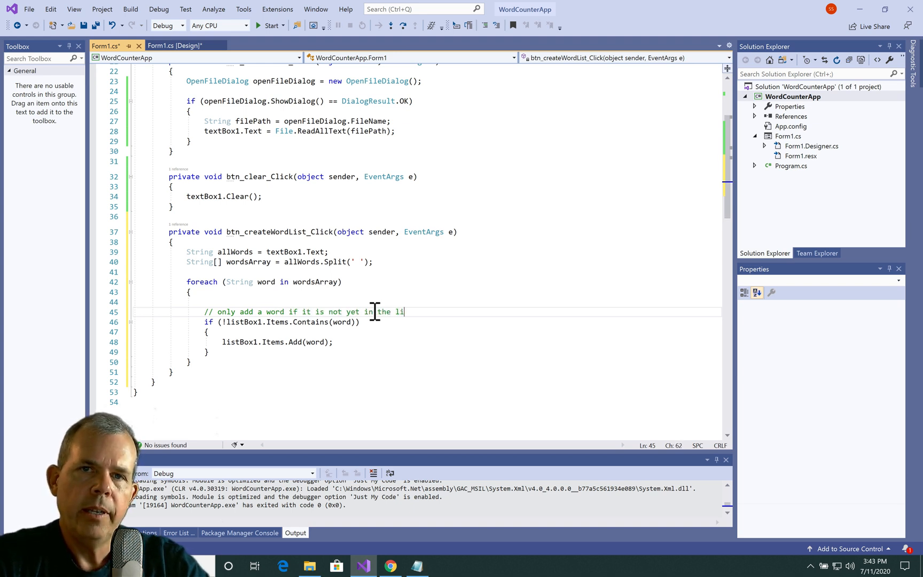
text(st)
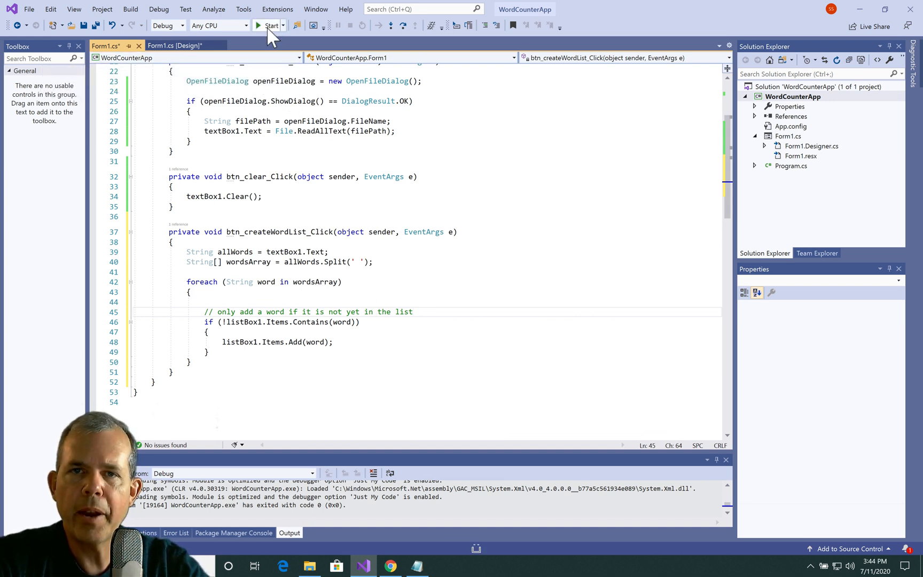
Step: Run the app, load the abraham lincoln file, build the word list and scroll through it
click(259, 25)
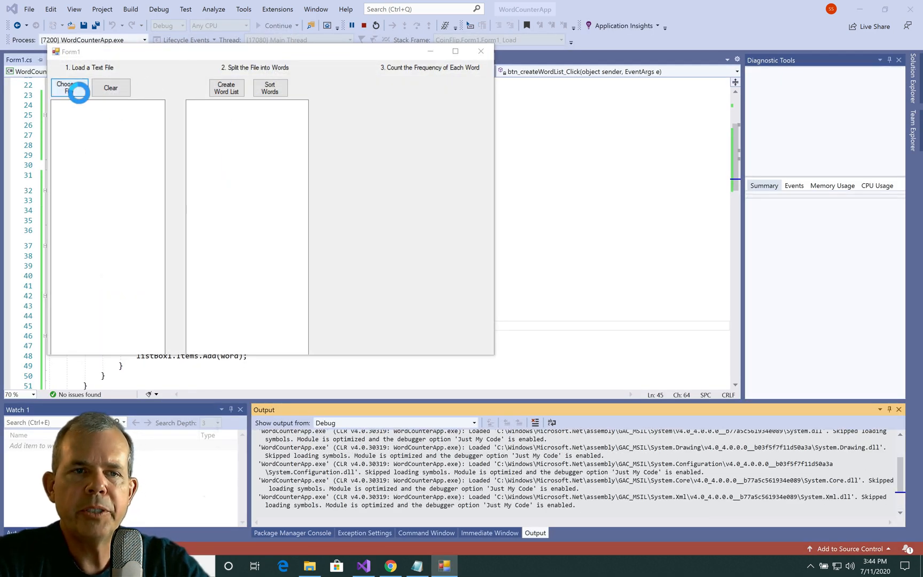
click(69, 87)
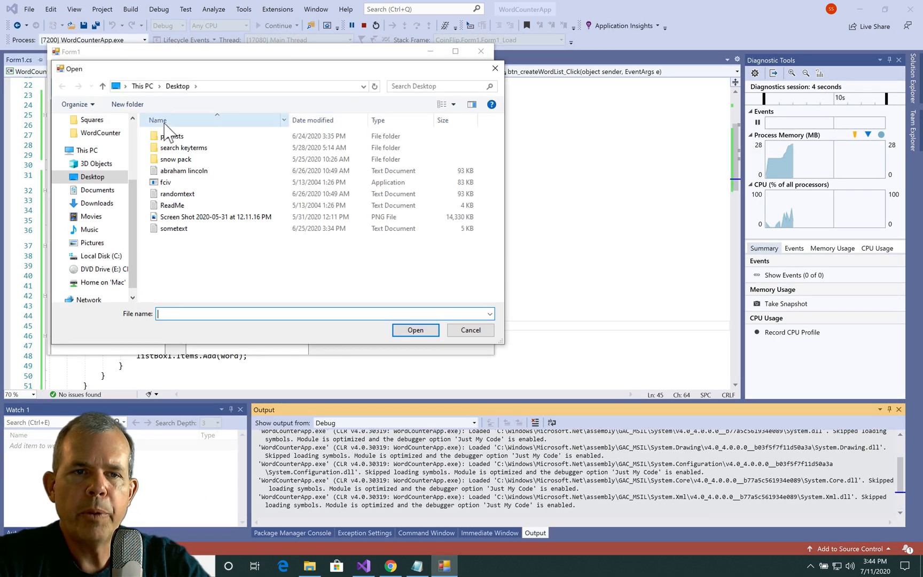
click(415, 329)
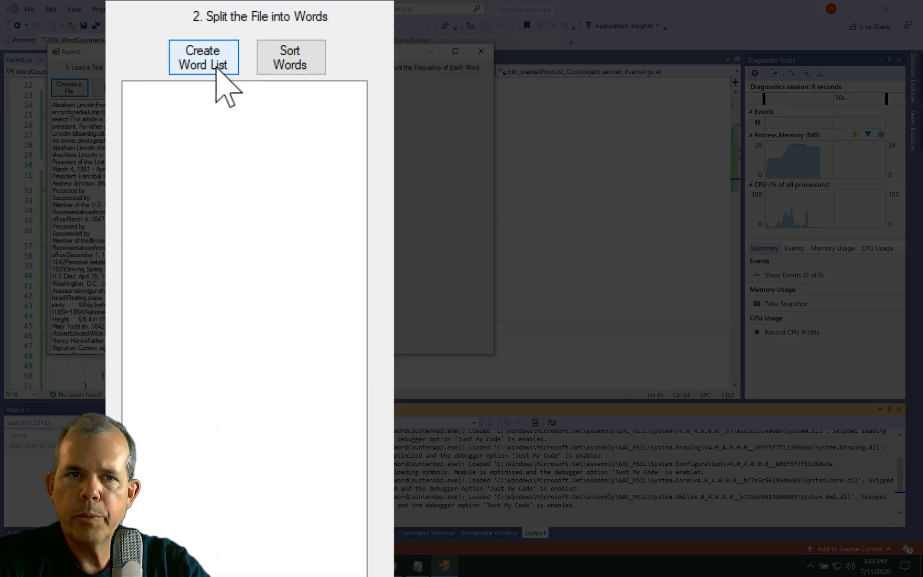
click(203, 57)
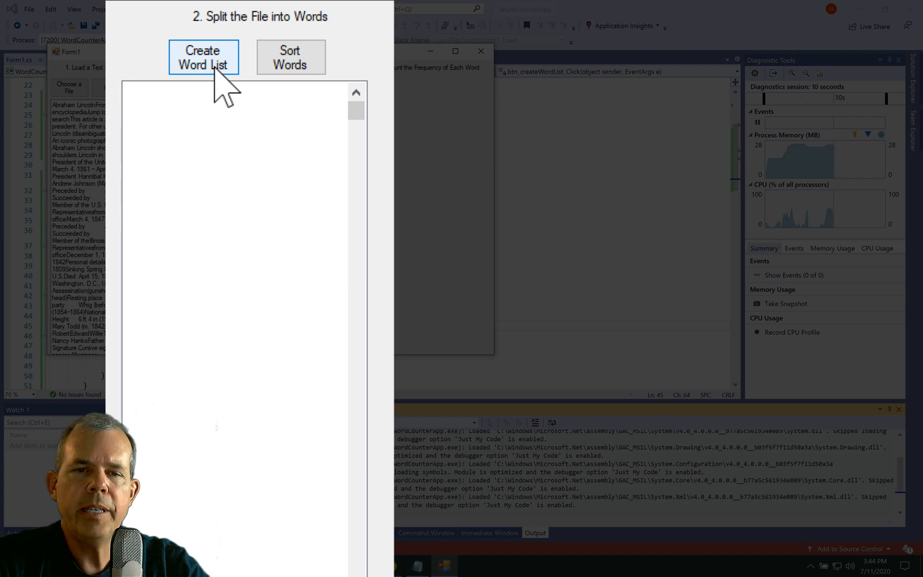
click(203, 58)
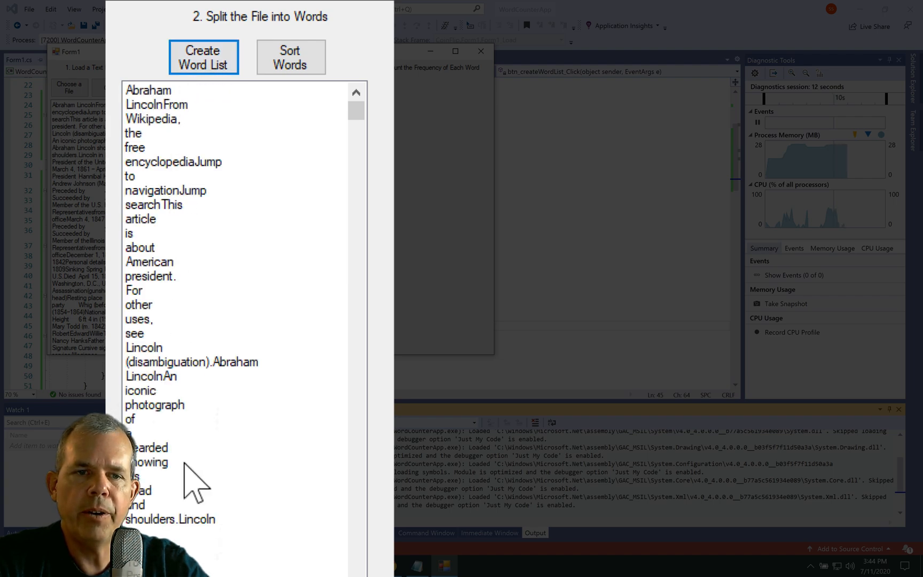
scroll(down, 3)
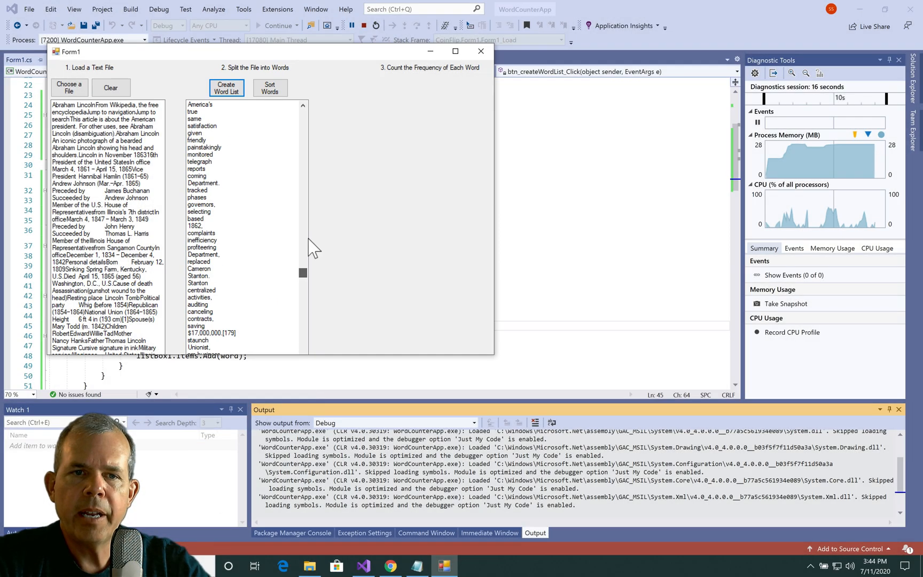
click(225, 87)
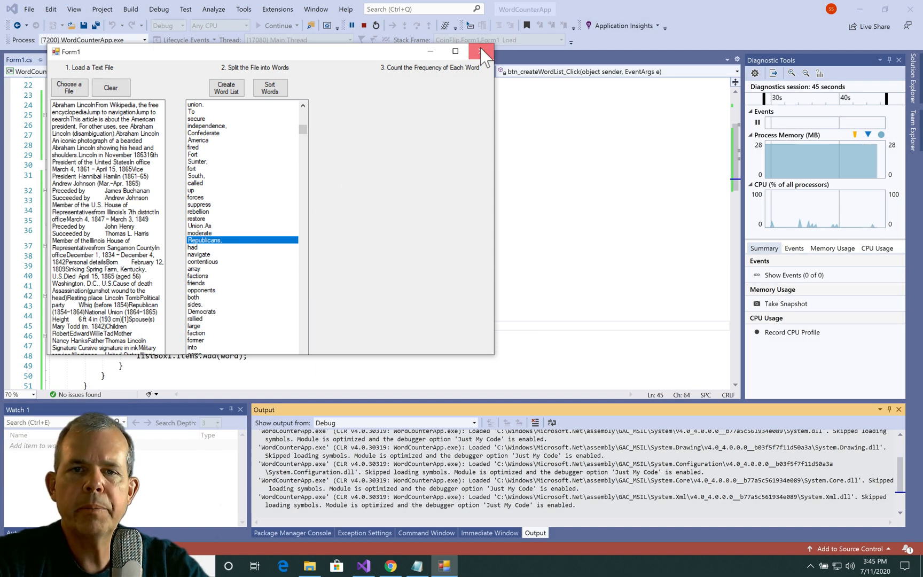
Step: Stop the app and make Split also break on commas, periods, exclamation marks and hyphens
click(480, 51)
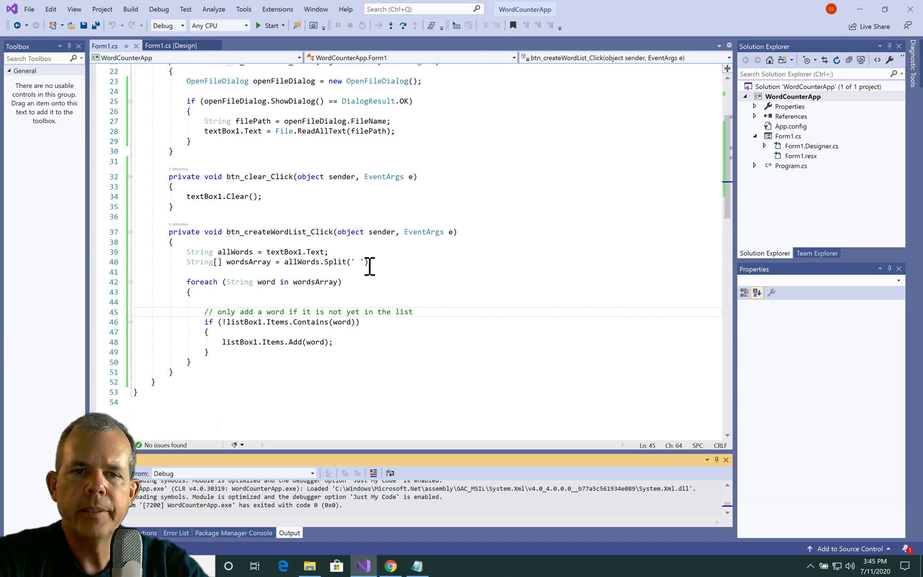
text(, ',', '.', '!)
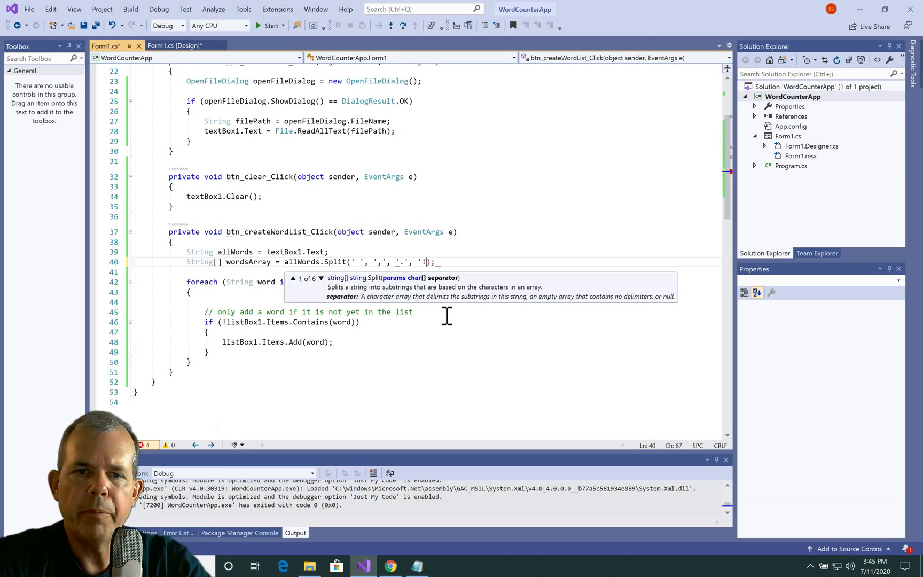
text('-')
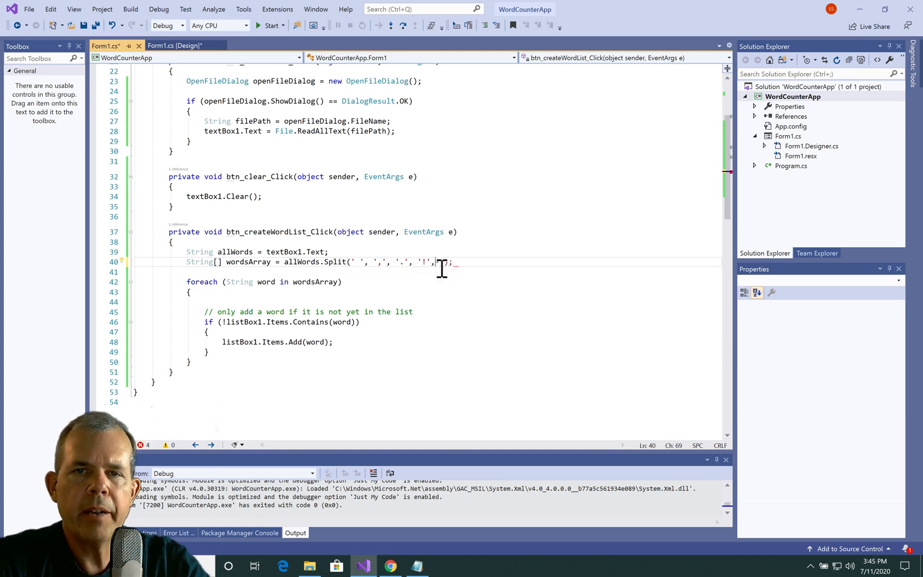
text('-')
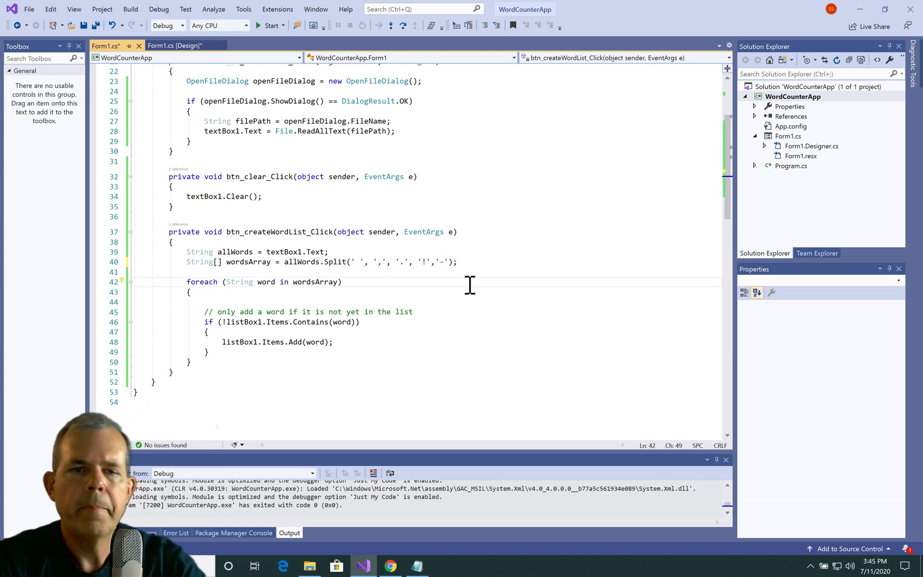
click(175, 46)
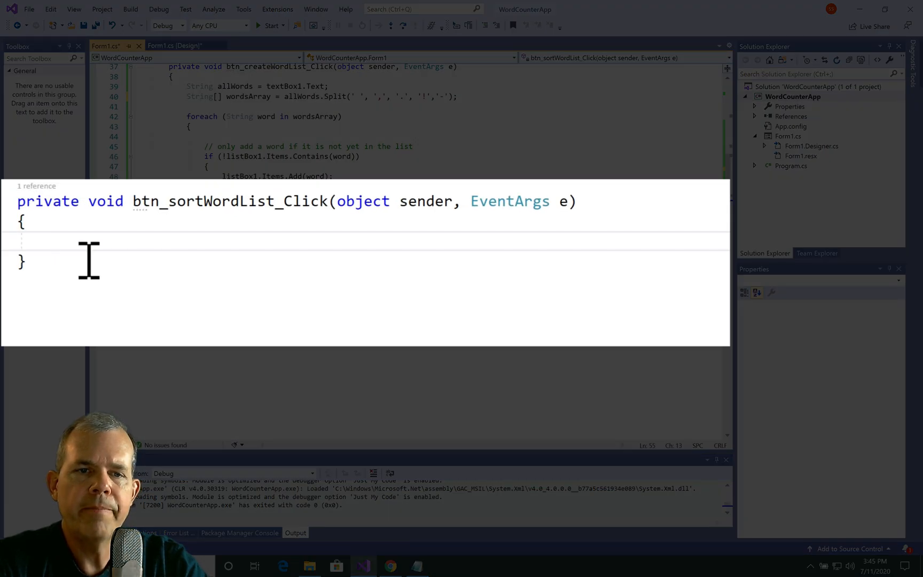
Step: Set listBox1.Sorted = true in the btn_sortWordList_Click handler
text(list)
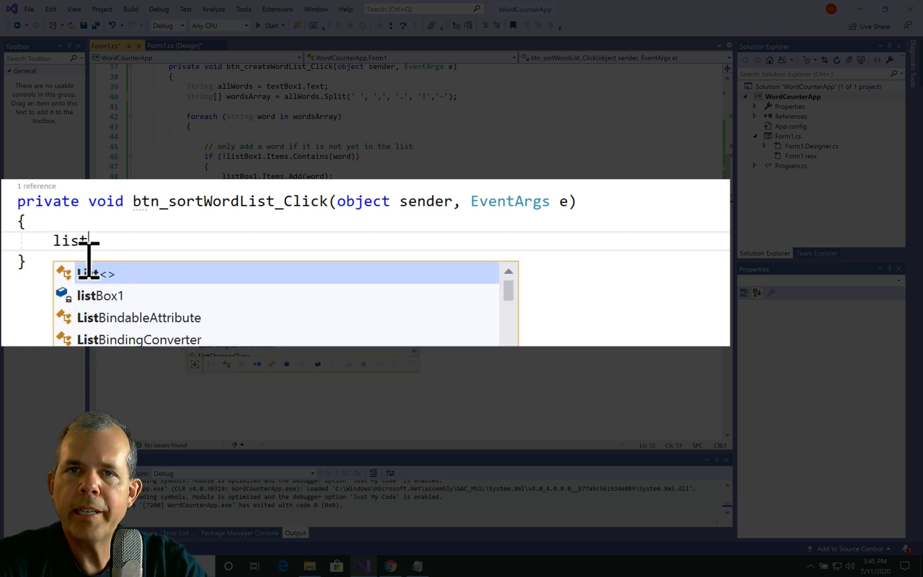
text(Box1.)
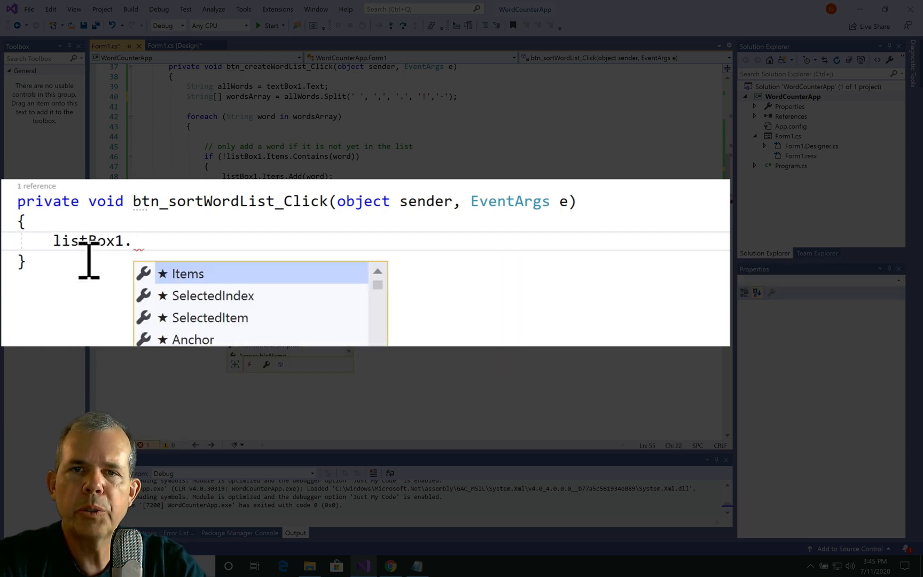
text(Sorted)
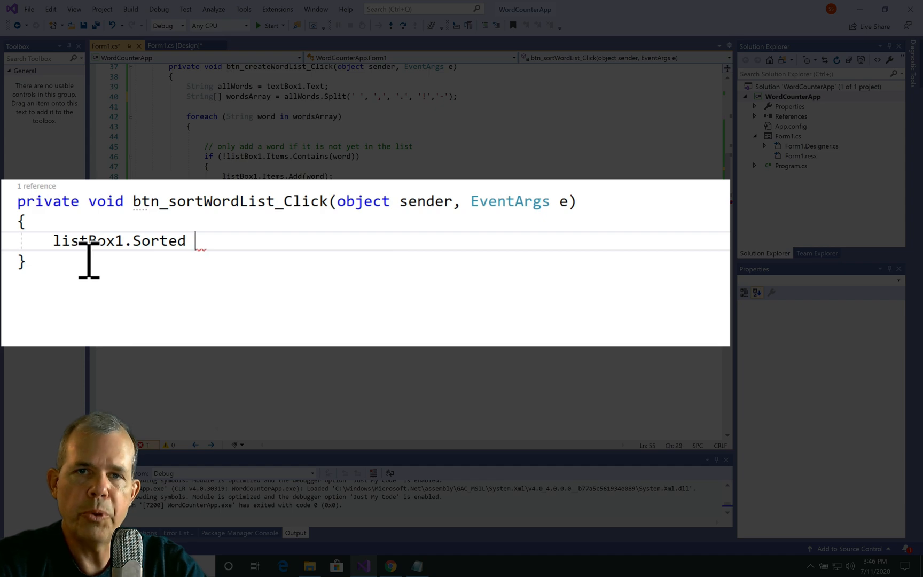
text(= true;)
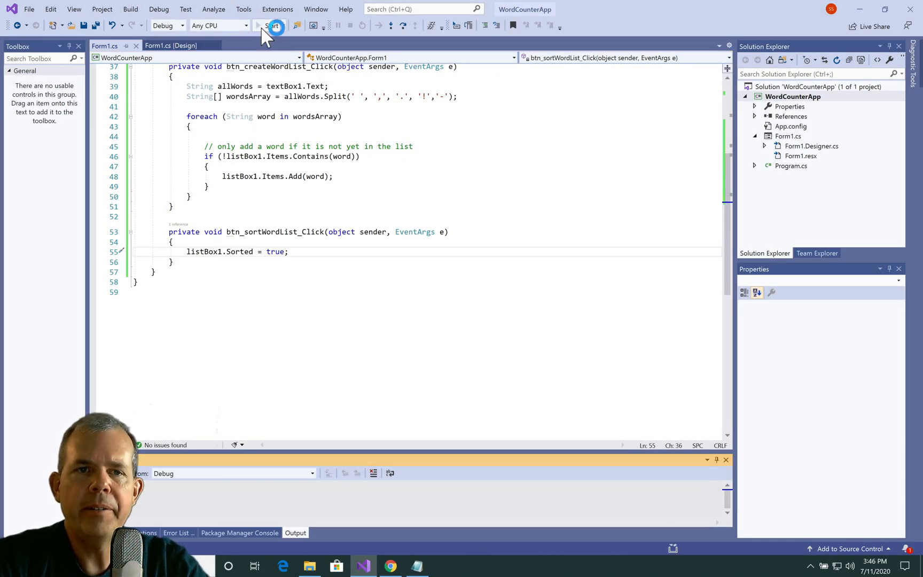
Step: Rerun the app with the abraham lincoln file, build the word list, then sort it
click(272, 26)
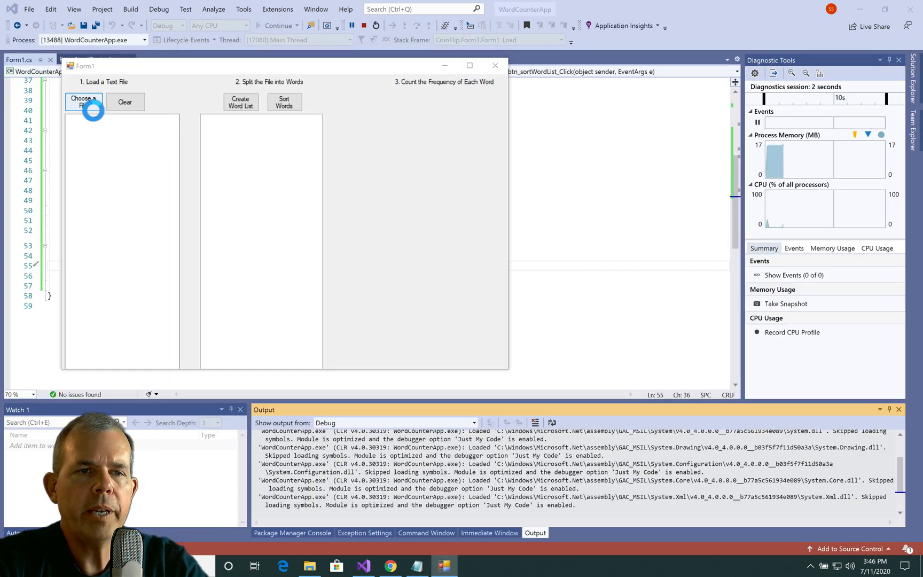
click(83, 102)
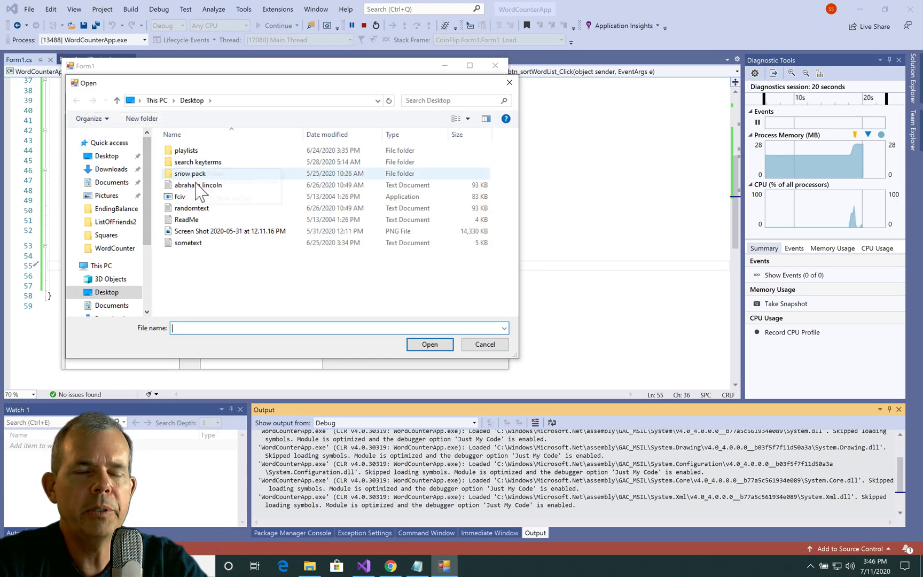
click(429, 345)
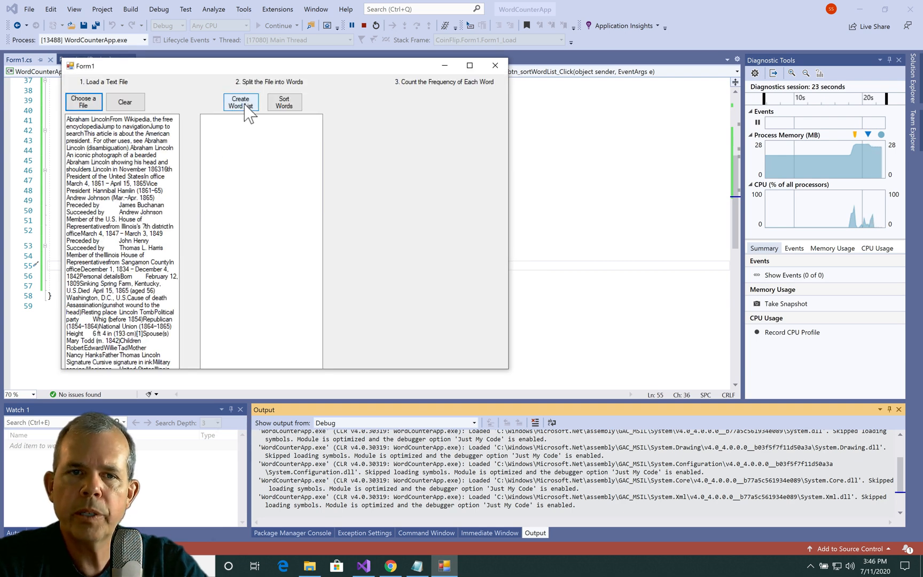
click(239, 102)
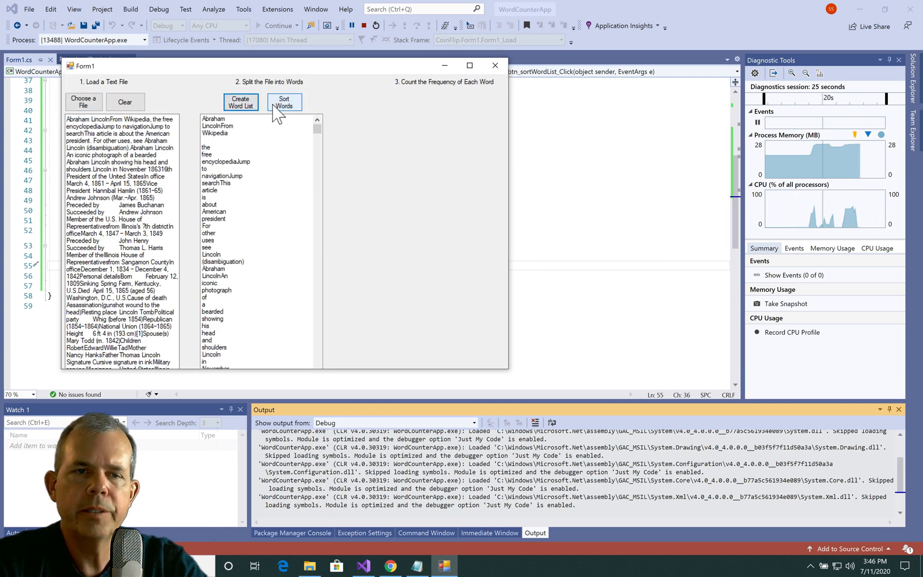
click(284, 102)
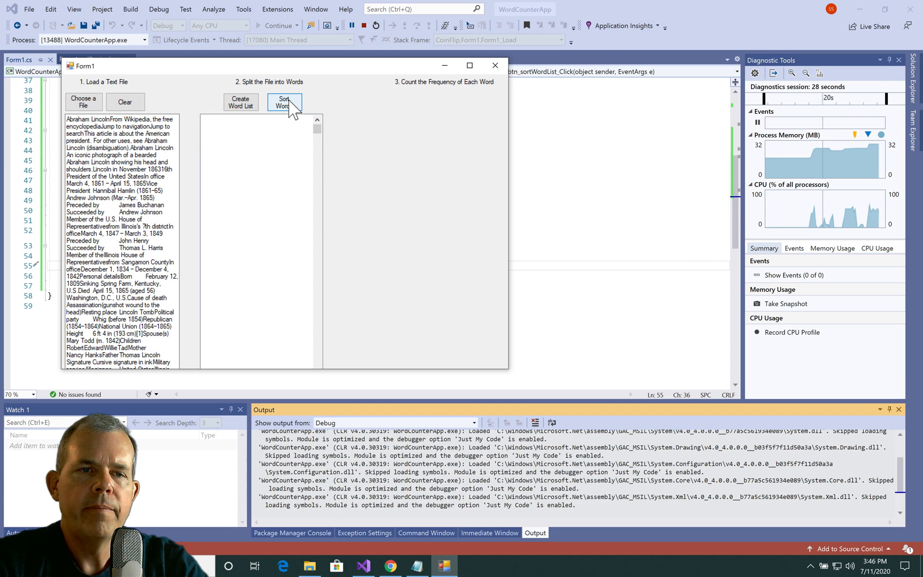
click(284, 102)
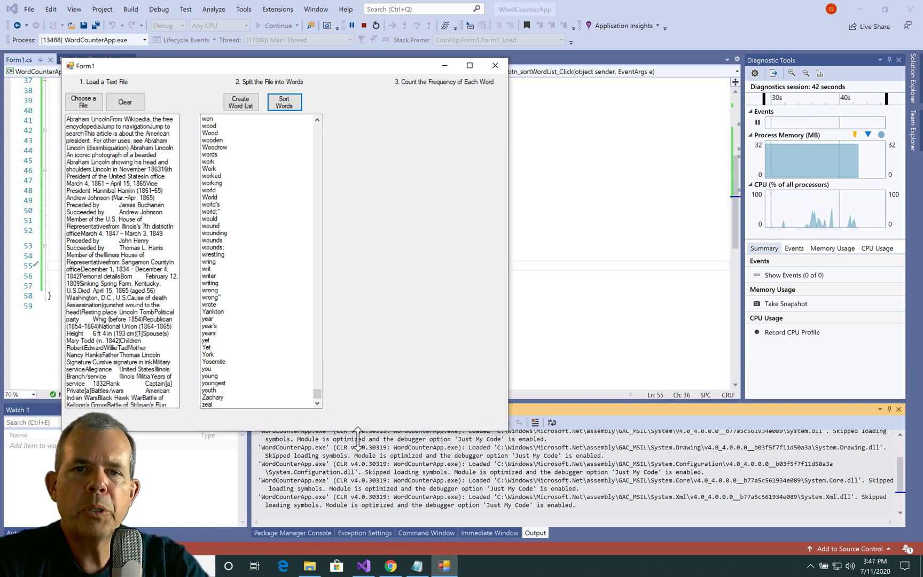
mouse_move(253, 244)
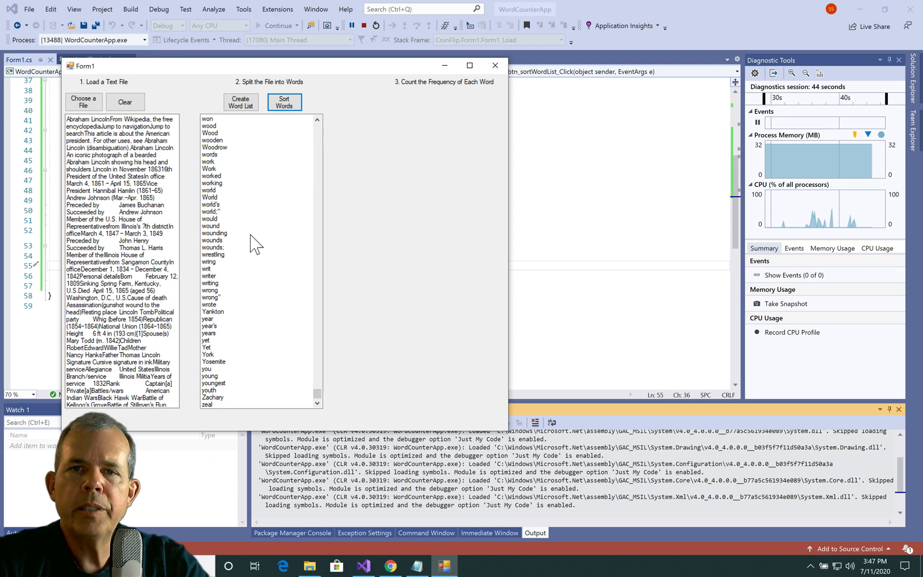